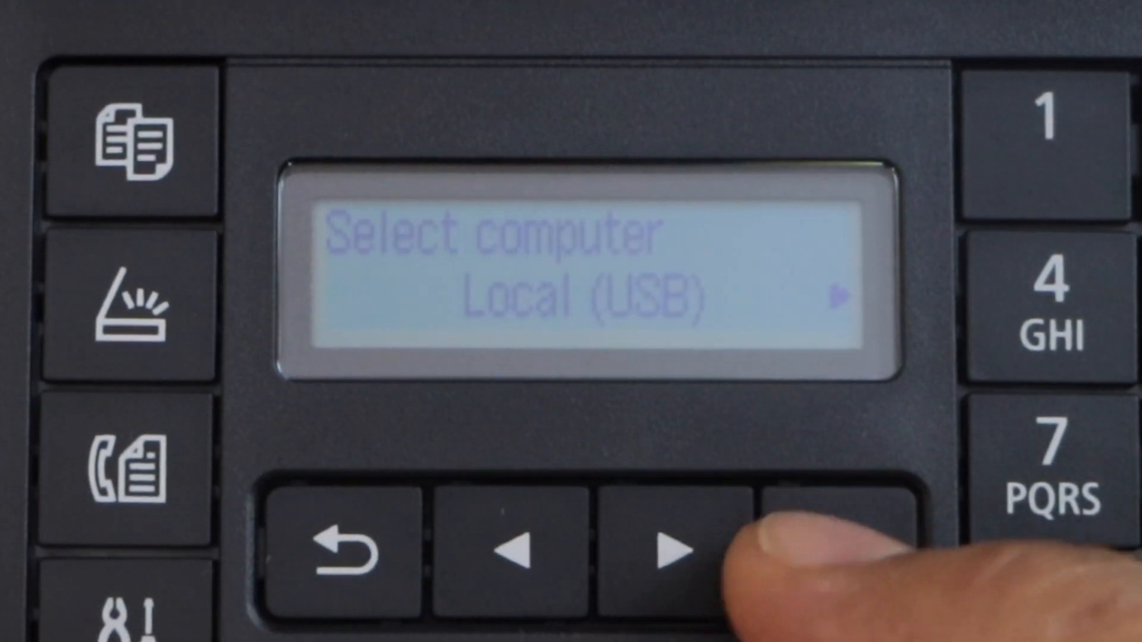
Choose the laptop instead of Local (USB) as the computer that receives scans.
{"action": "left_click", "coordinate": [660, 545]}
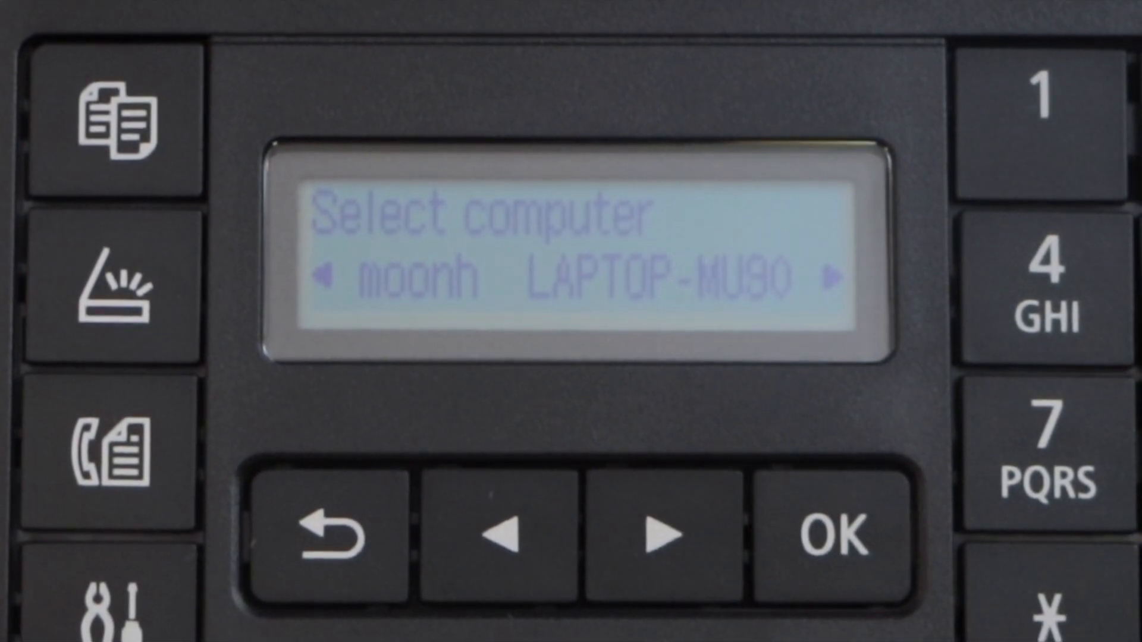
{"action": "left_click", "coordinate": [838, 531]}
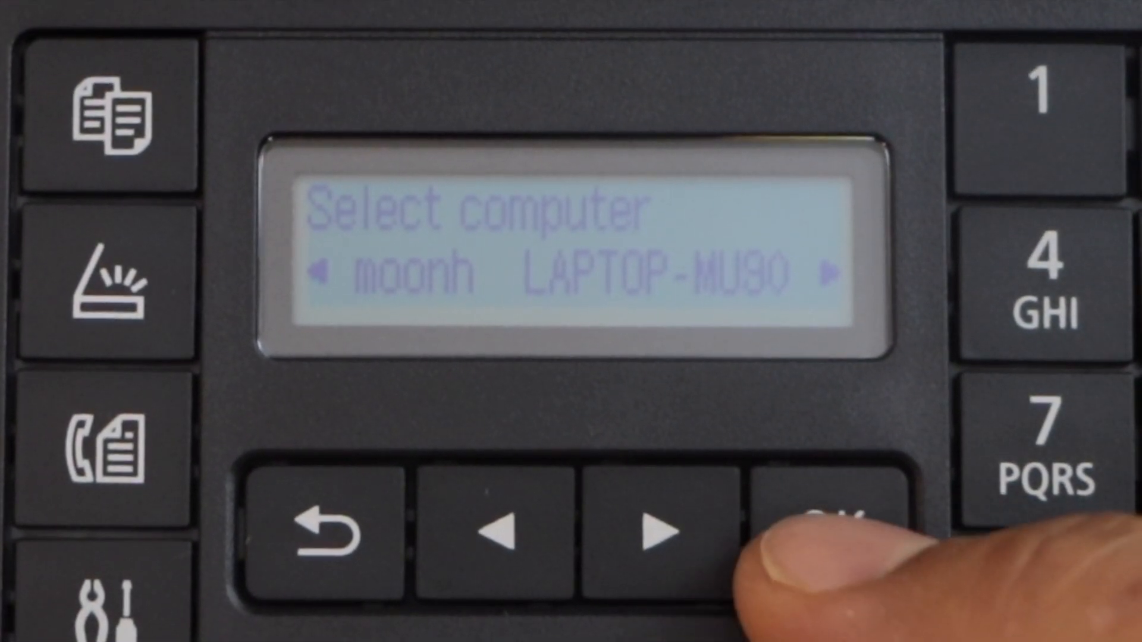
{"action": "left_click", "coordinate": [823, 525]}
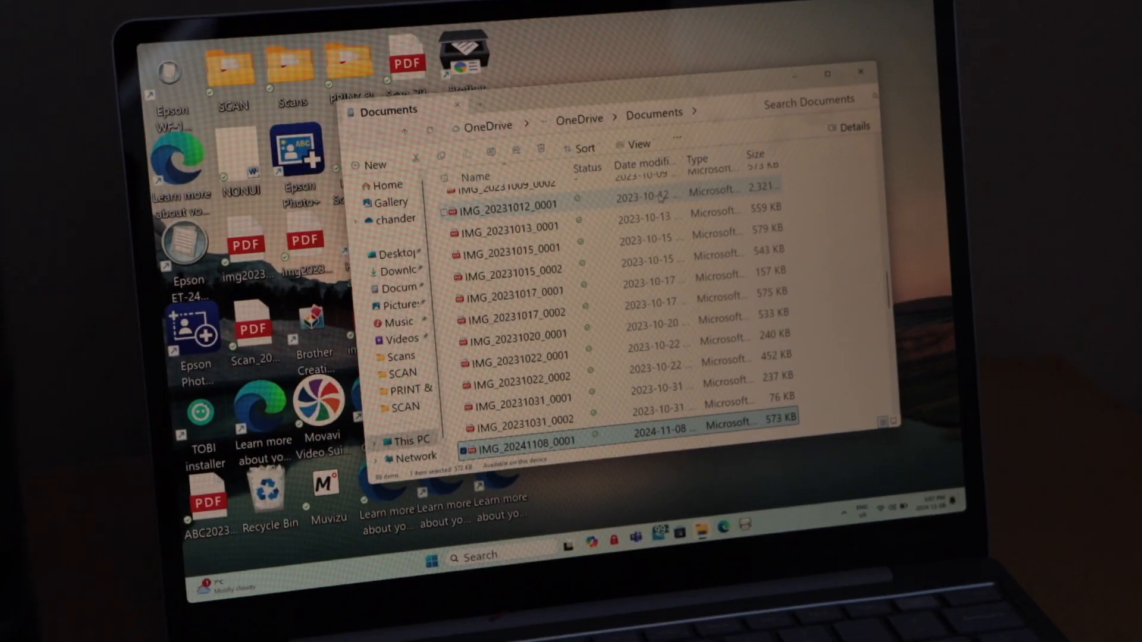
Open the new scan IMG_20241108_0001 from the Documents folder.
{"action": "scroll", "scroll_direction": "down", "scroll_amount": 3}
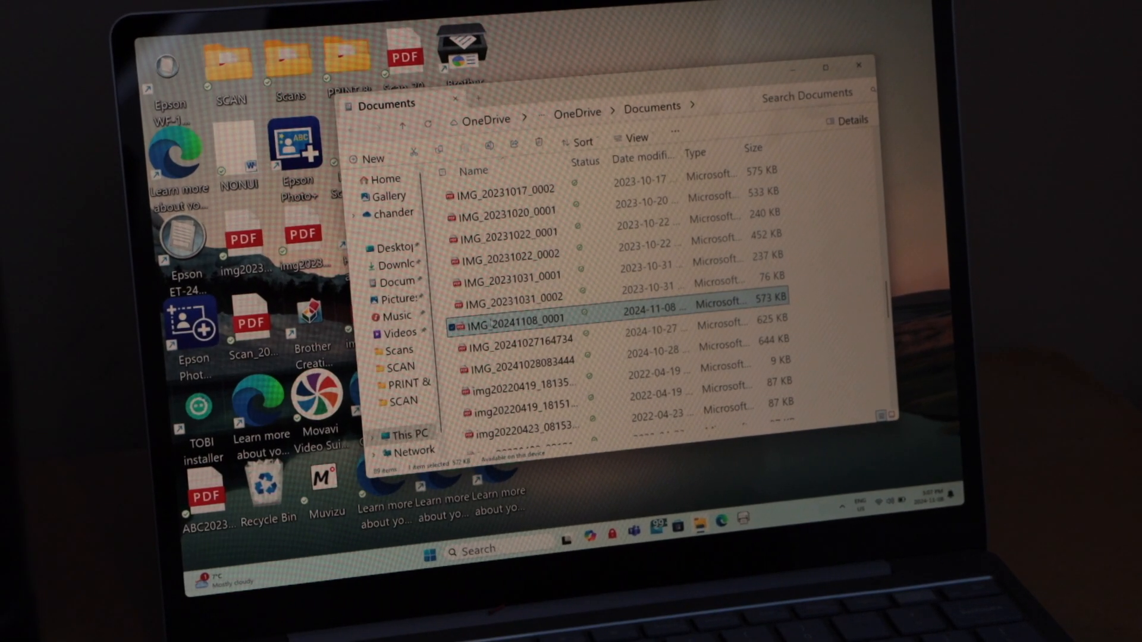
{"action": "double_click", "coordinate": [518, 322]}
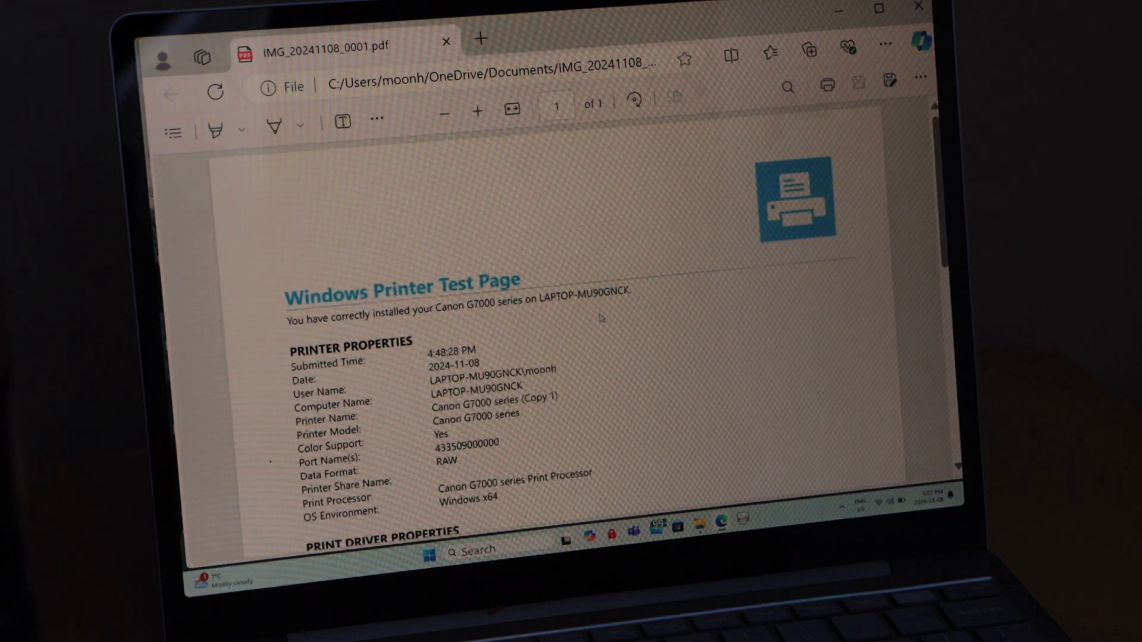
{"action": "scroll", "scroll_direction": "down", "scroll_amount": 3}
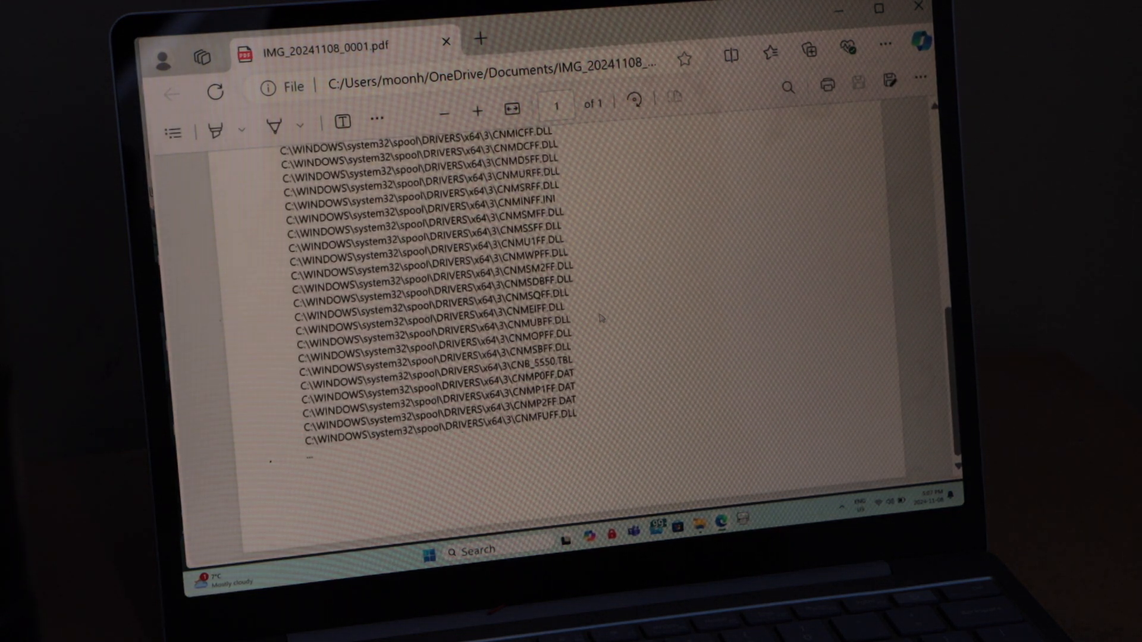
{"action": "mouse_move", "coordinate": [717, 189]}
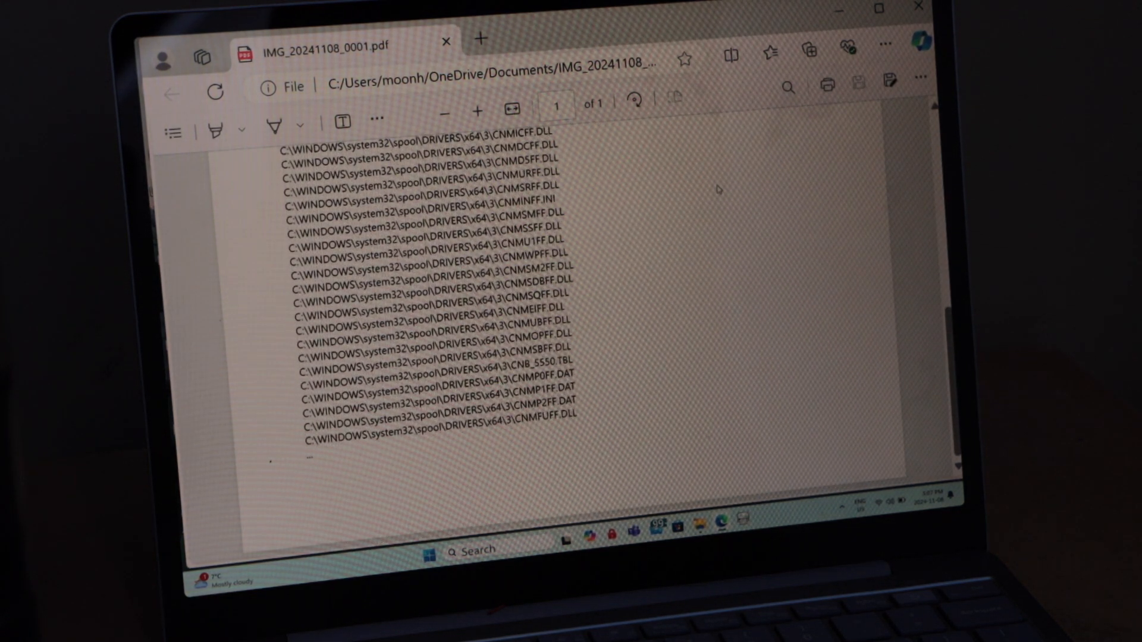